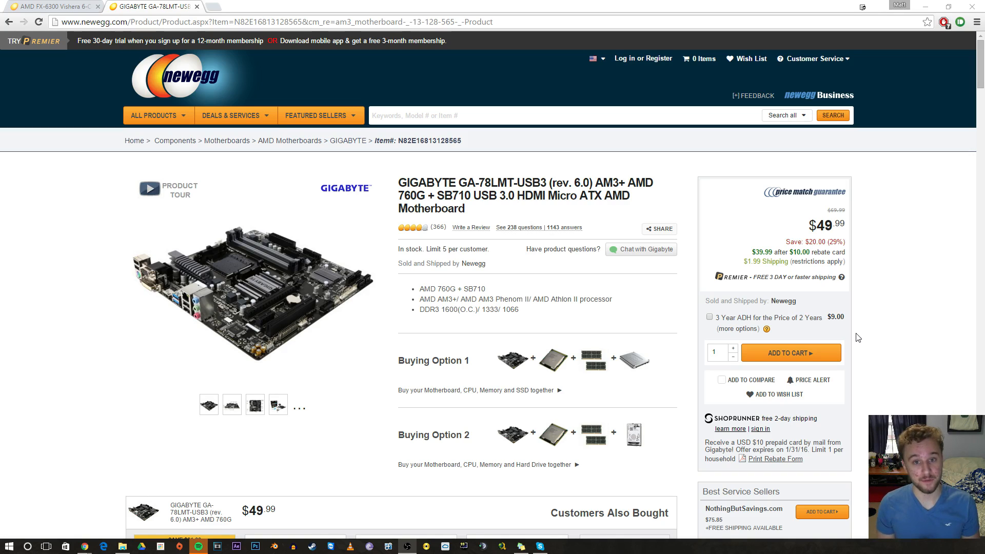
pyautogui.moveTo(771, 250)
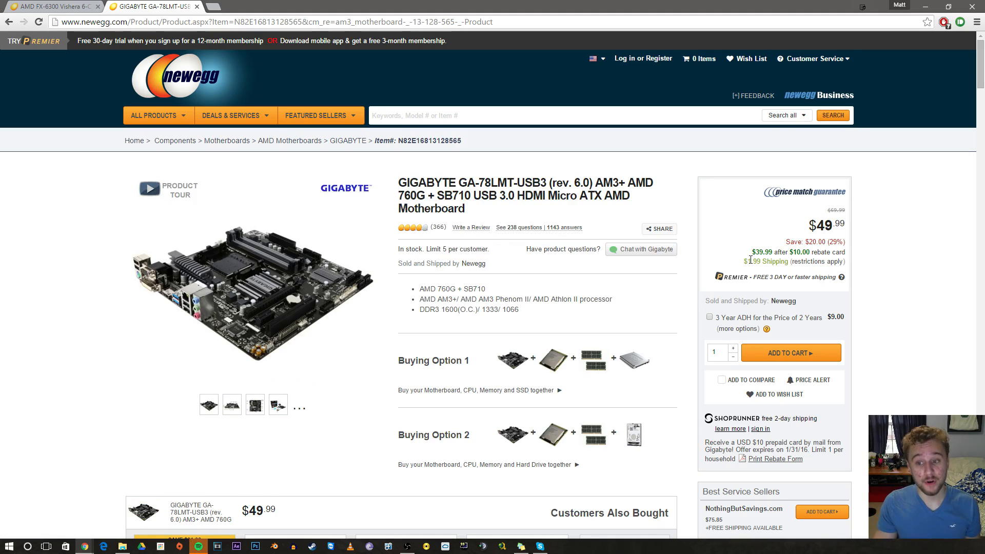
pyautogui.moveTo(858, 245)
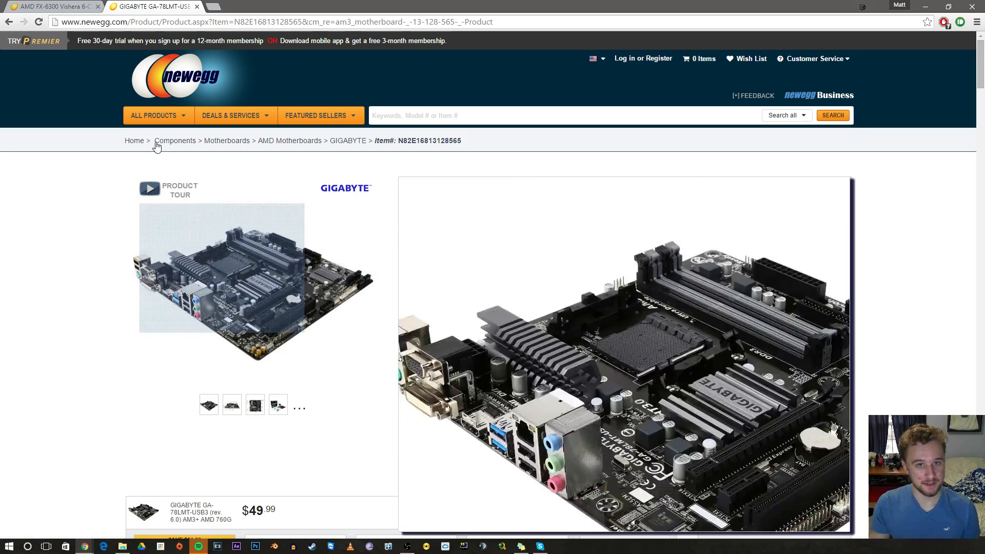
# Step: Return to the AMD FX-6300 processor page and review its $109.99 in-stock listing
pyautogui.click(50, 6)
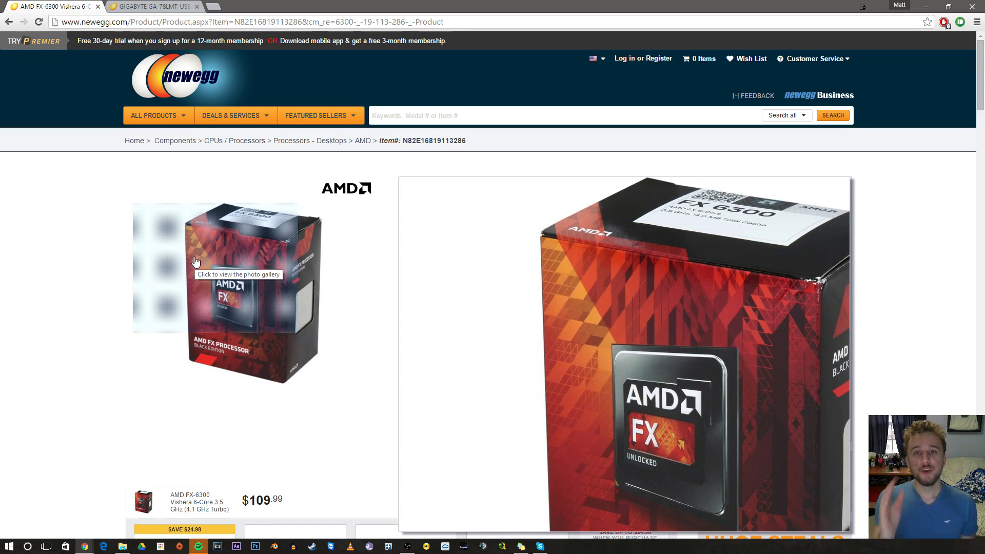
pyautogui.click(195, 262)
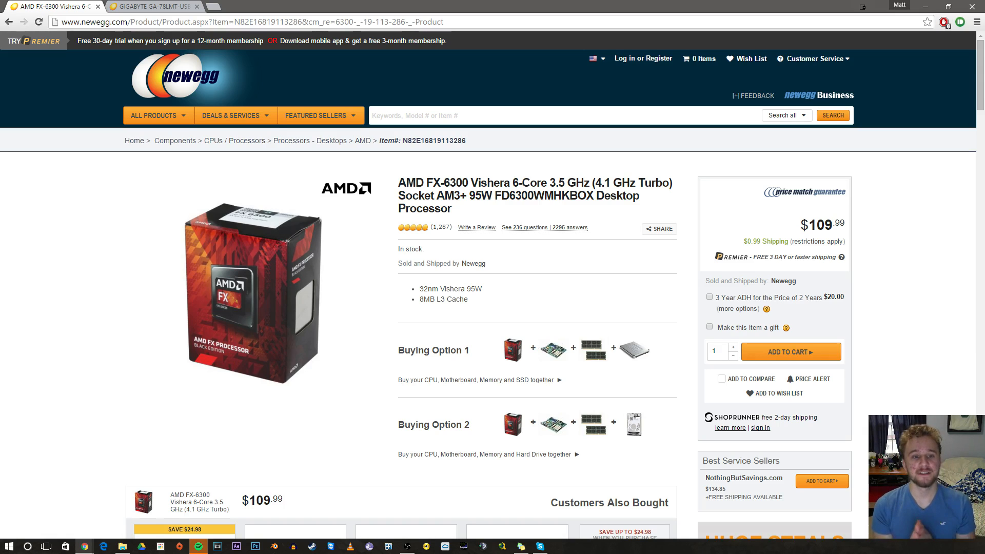
pyautogui.moveTo(73, 448)
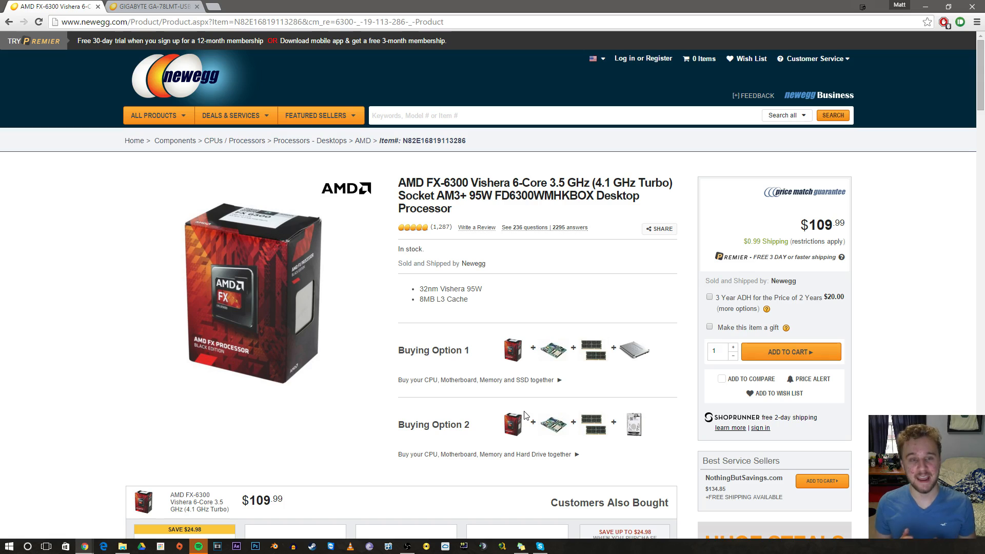
pyautogui.moveTo(587, 257)
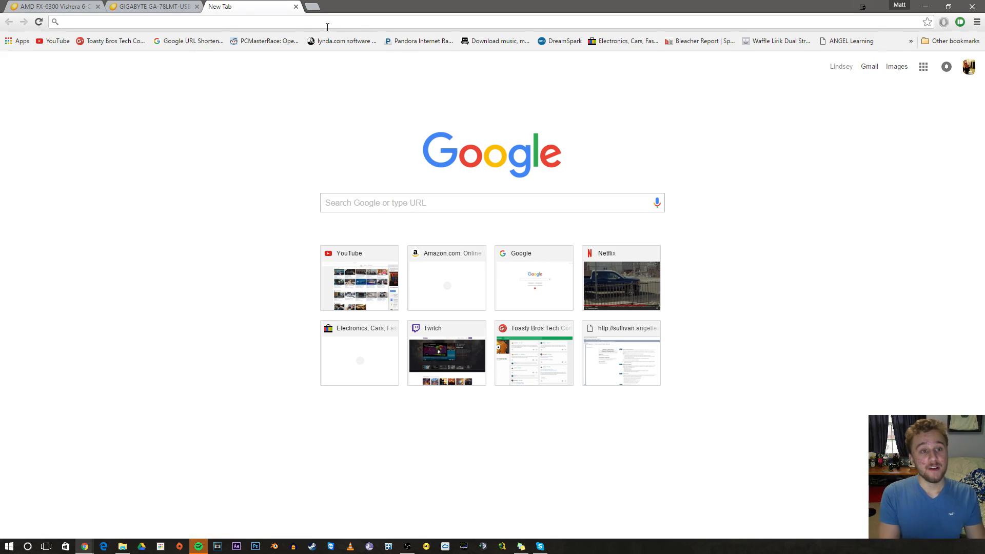
# Step: Search YouTube for '7770 gta 5' to find HD 7770 gameplay videos
pyautogui.click(359, 277)
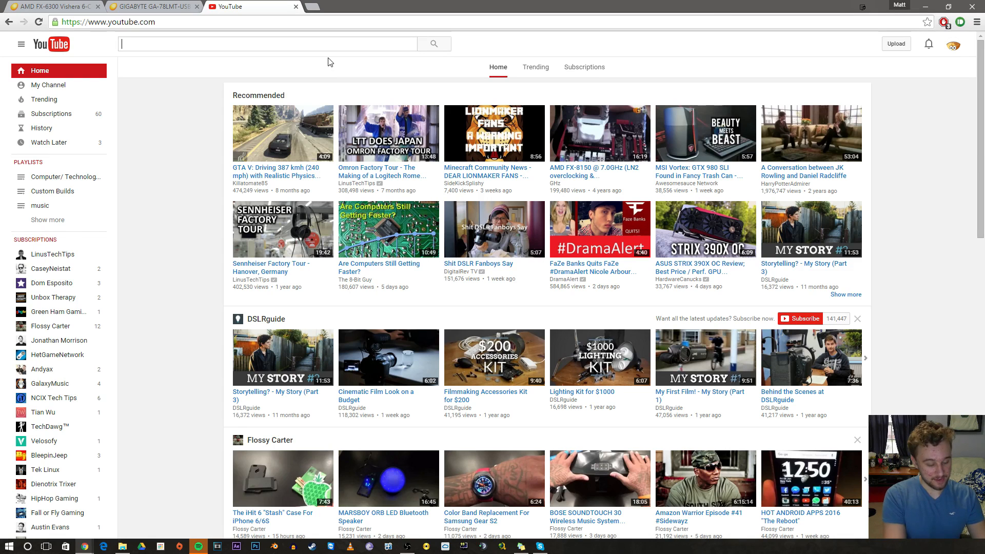
pyautogui.write('7770')
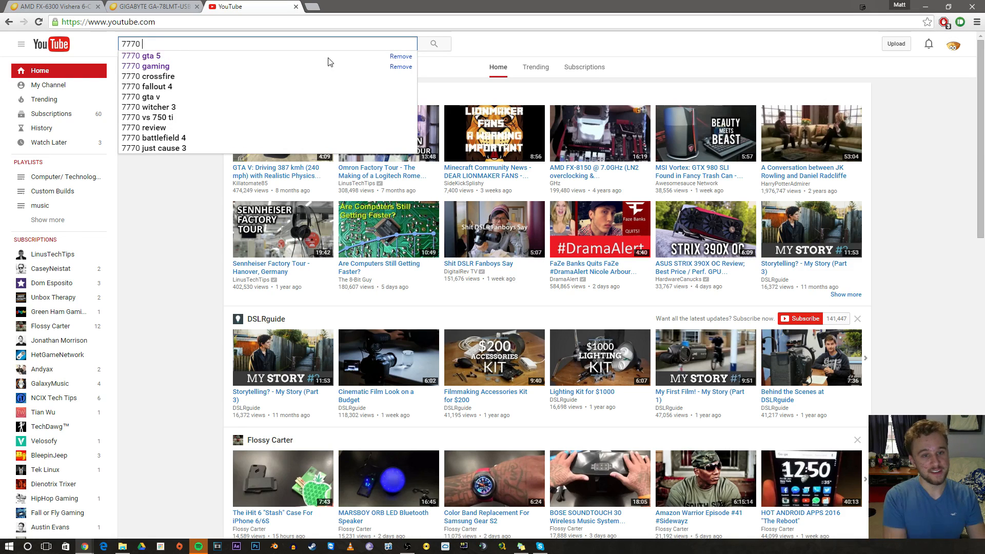
pyautogui.click(141, 55)
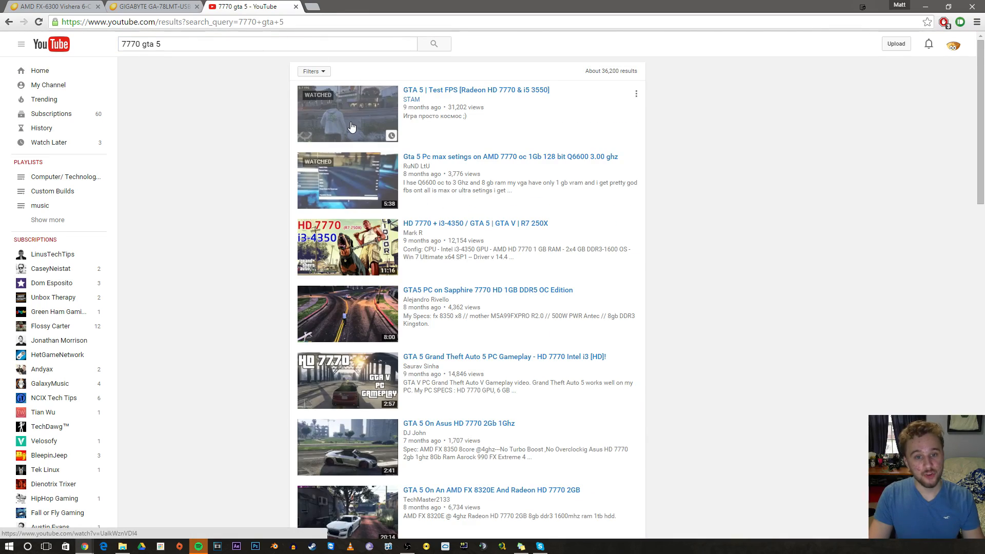
# Step: Watch the 'GTA 5 | Test FPS [Radeon HD 7770 & i5 3550]' gameplay, then return to the FX-6300 page
pyautogui.click(348, 114)
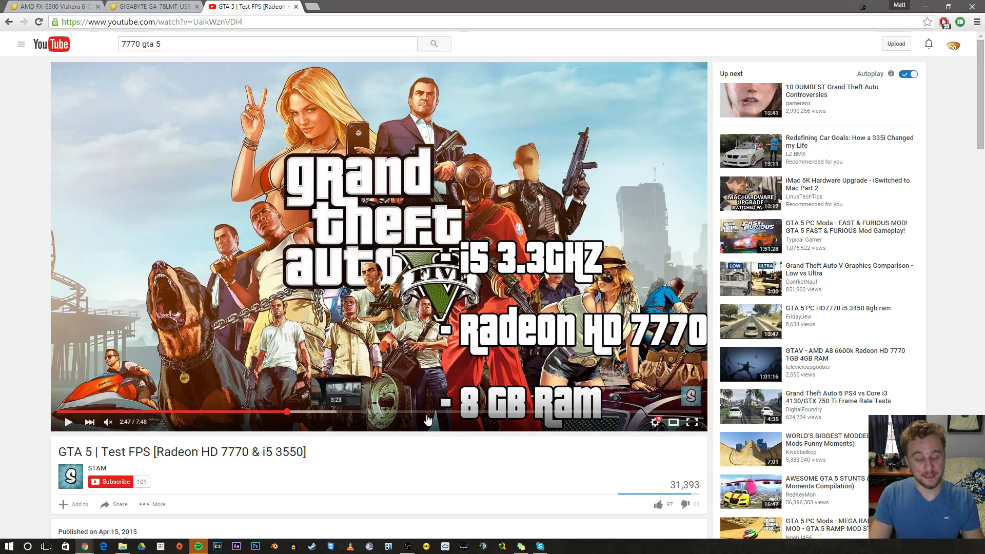
pyautogui.click(68, 422)
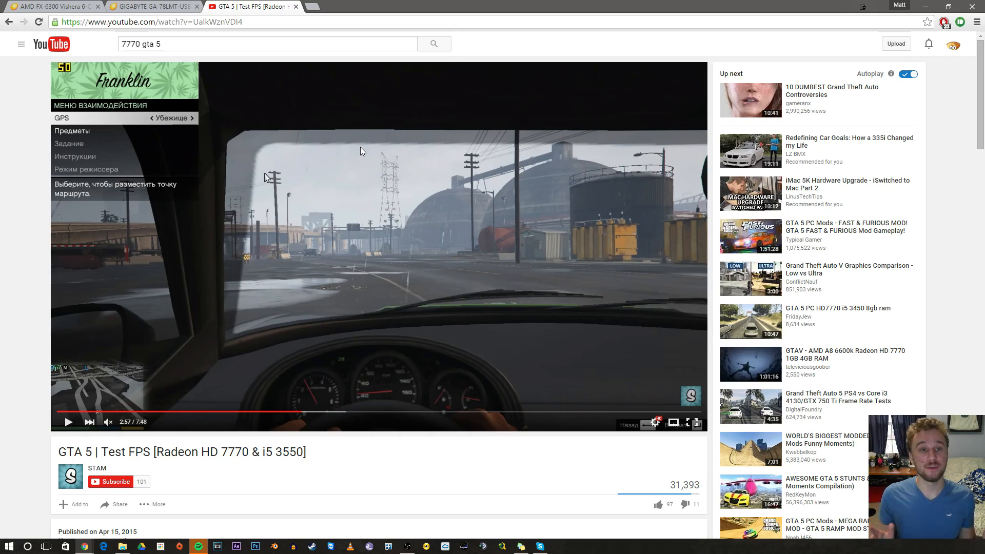
pyautogui.moveTo(297, 6)
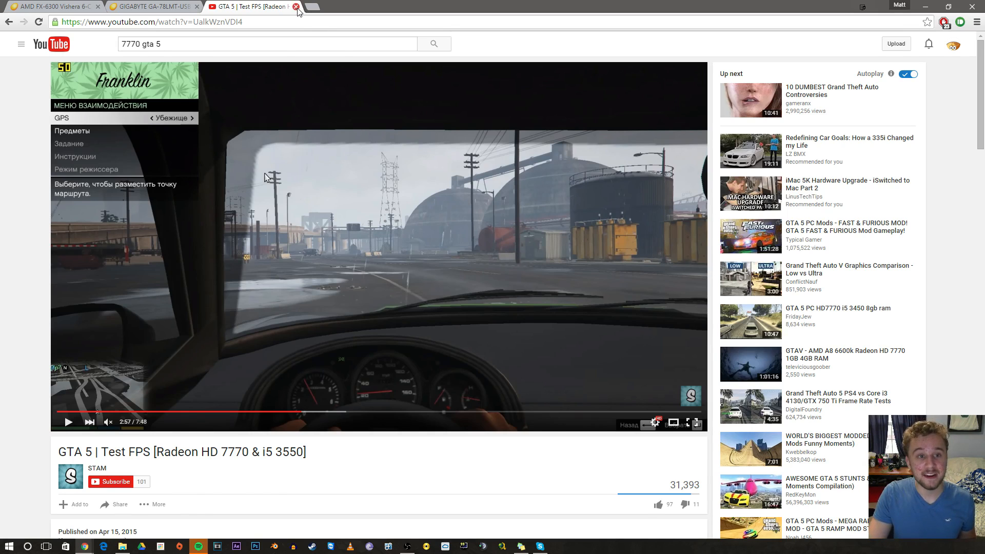
pyautogui.click(295, 7)
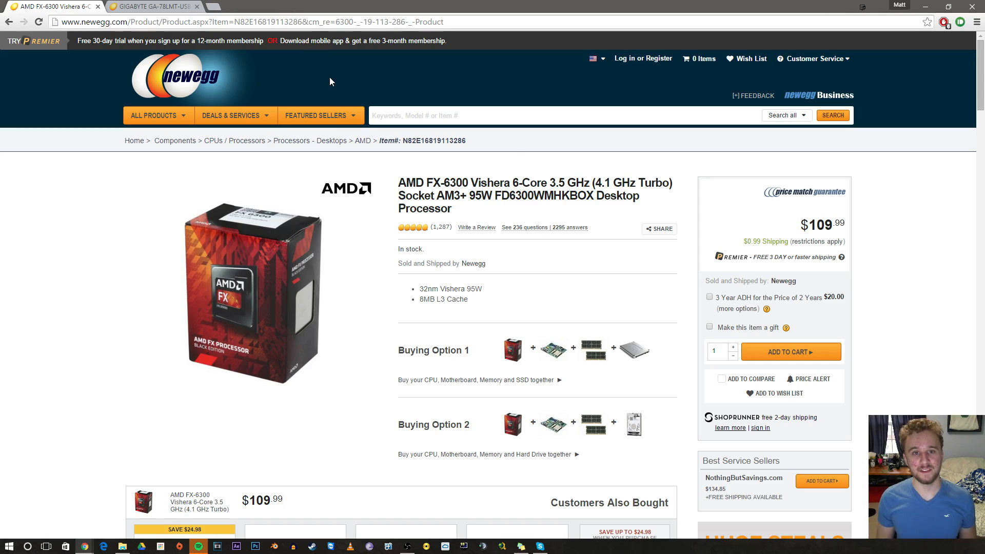